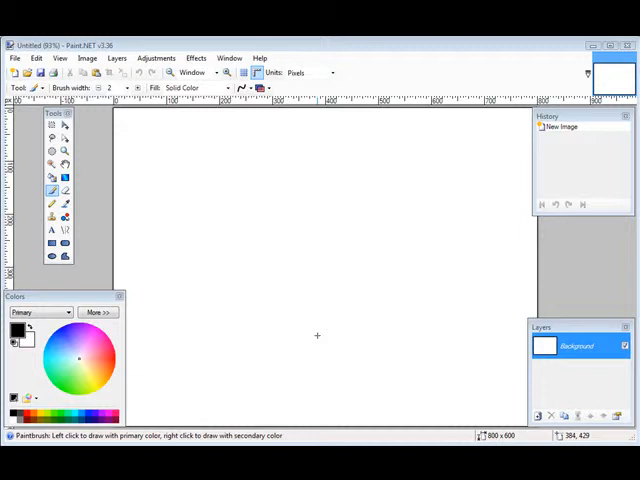
mouse_move(317, 335)
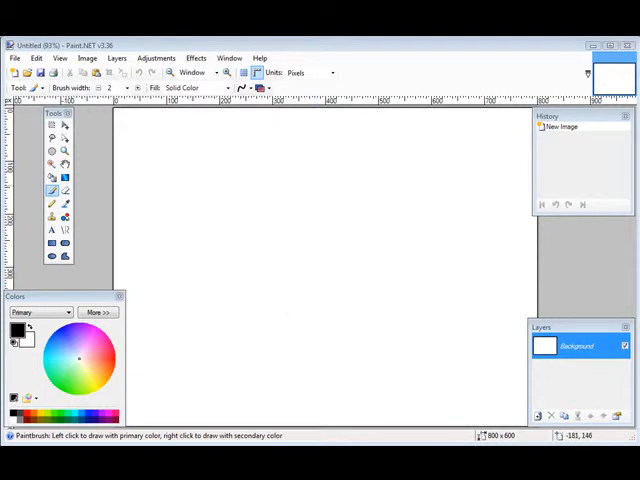
Step: Resize the canvas to 650 × 125 pixels, anchored at the top
left_click(86, 57)
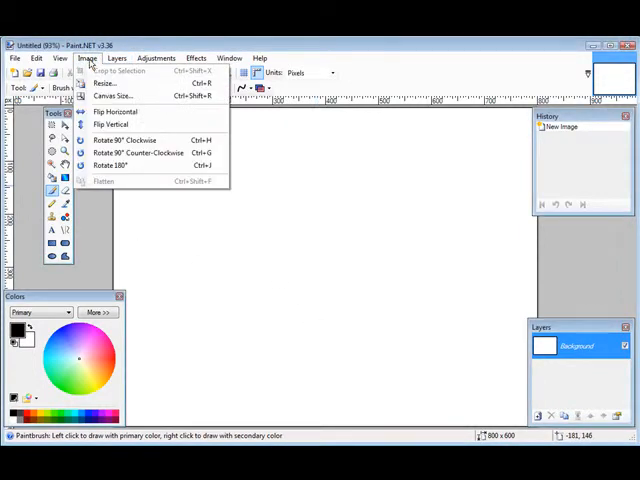
left_click(112, 95)
type("125")
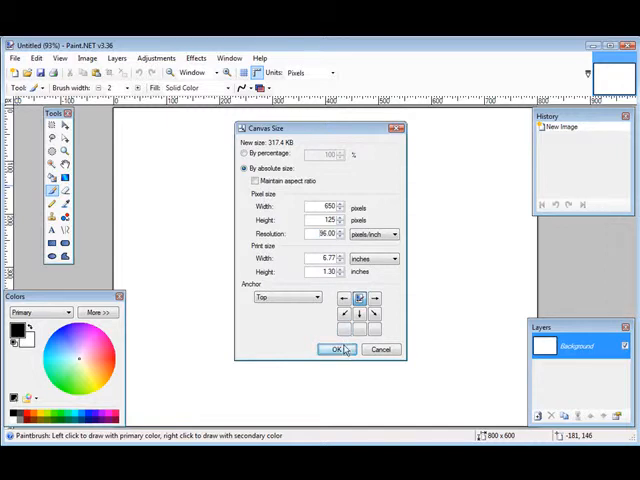
left_click(339, 349)
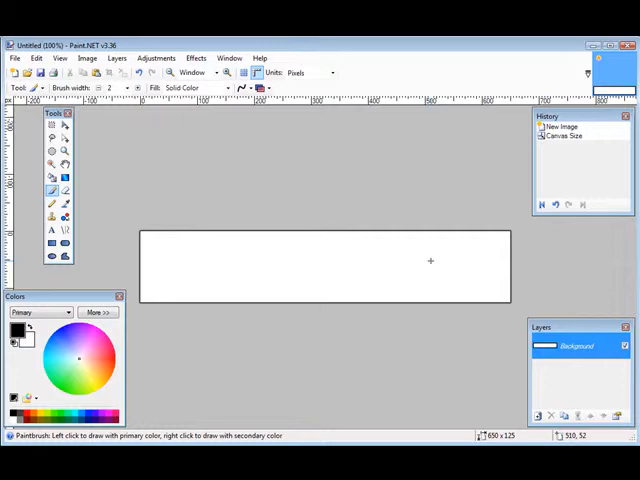
mouse_move(342, 256)
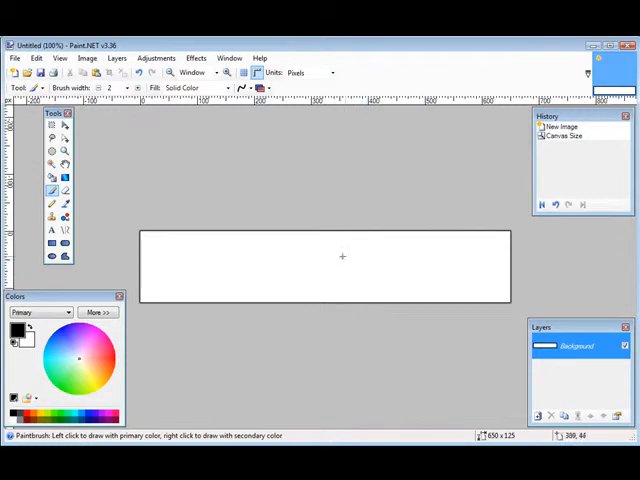
mouse_move(328, 201)
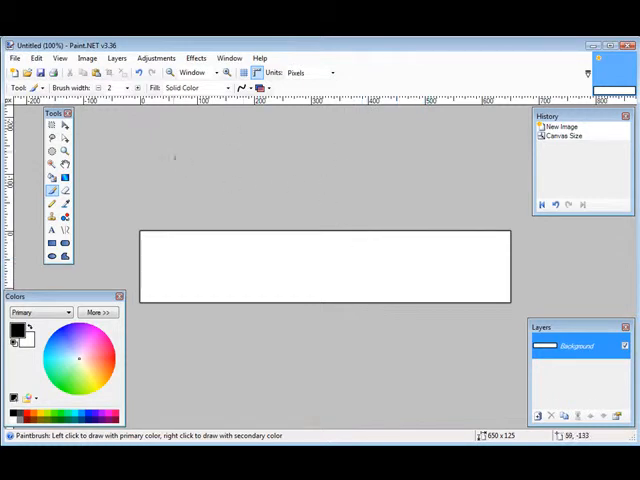
mouse_move(130, 122)
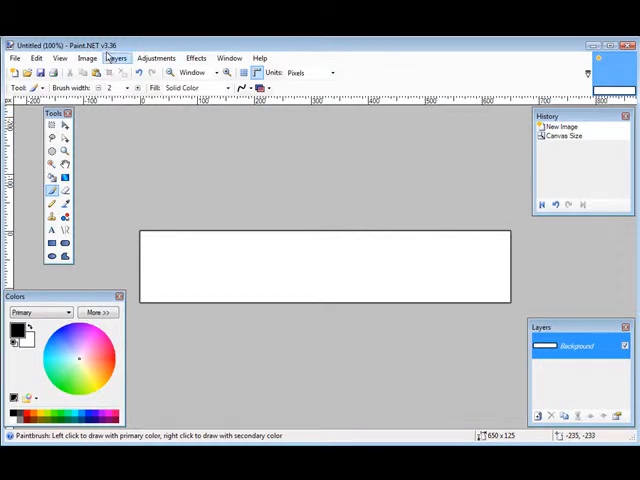
Step: Add a new layer above the background, pick light blue, and close the History panel
left_click(551, 416)
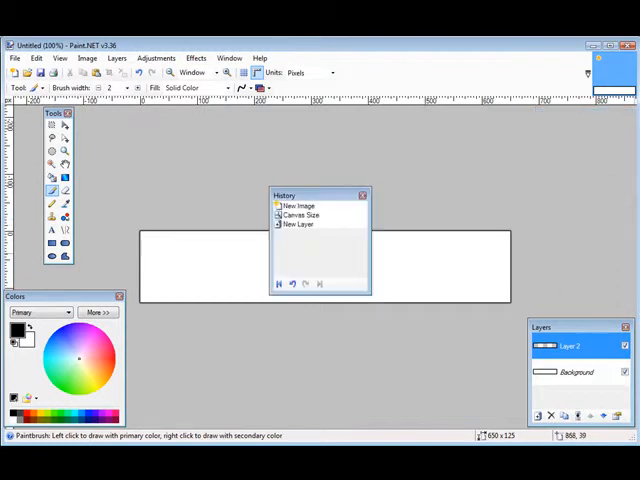
mouse_move(437, 282)
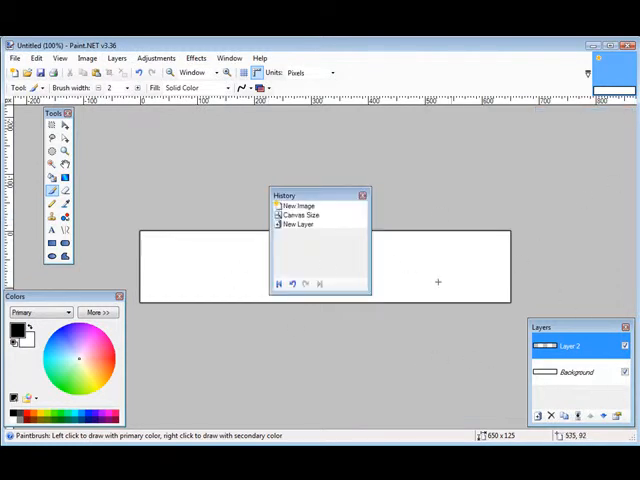
mouse_move(357, 270)
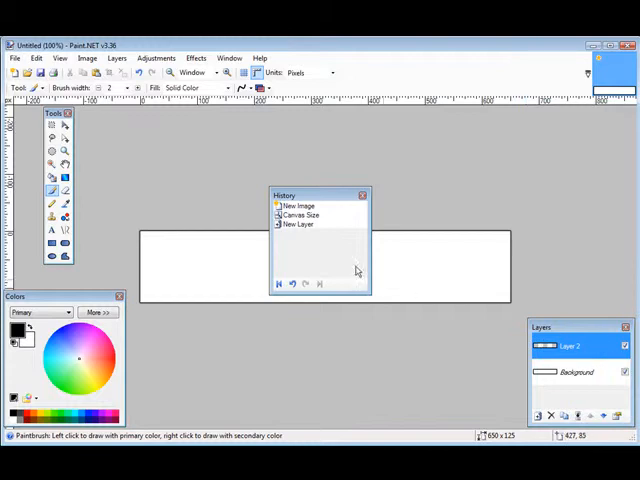
mouse_move(322, 250)
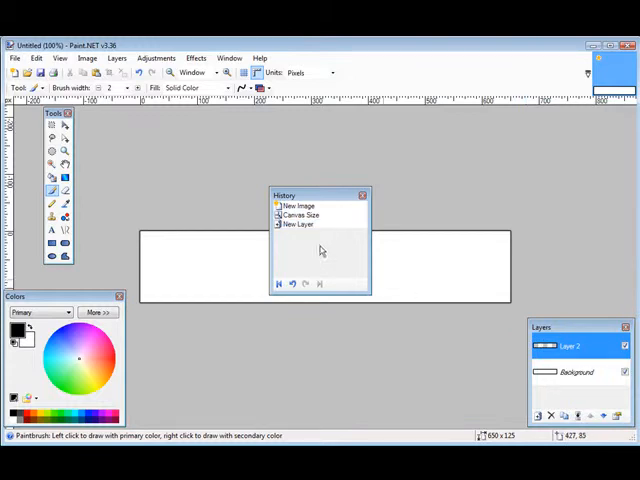
left_click(300, 206)
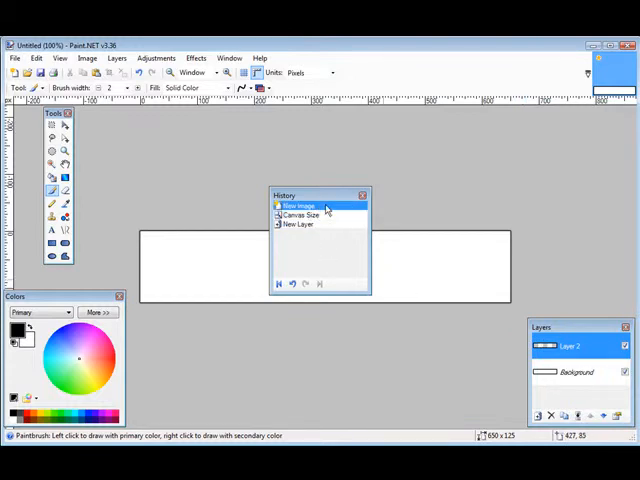
left_click(299, 224)
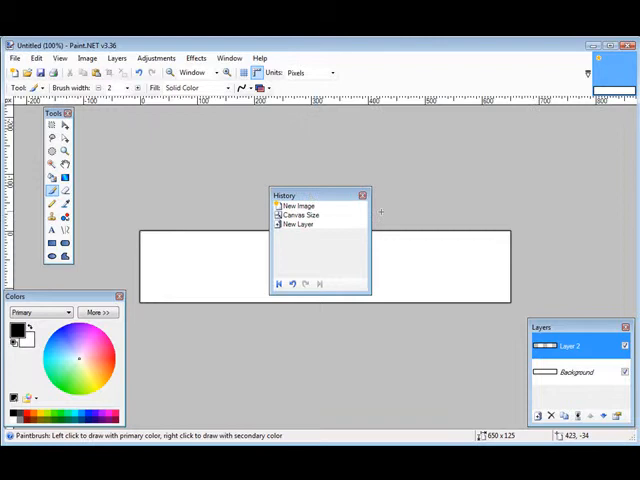
left_click(361, 195)
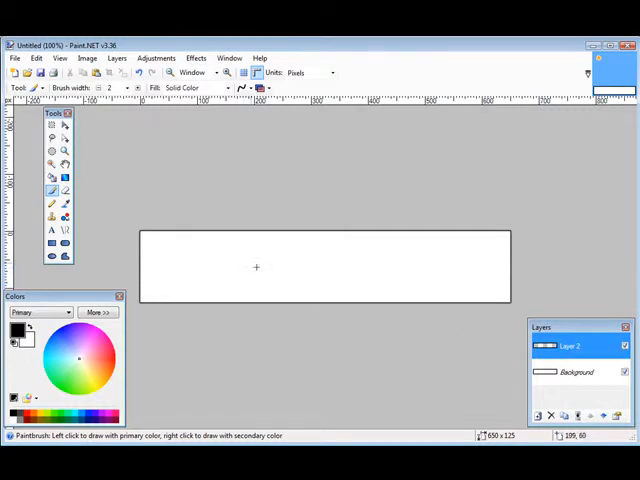
mouse_move(125, 193)
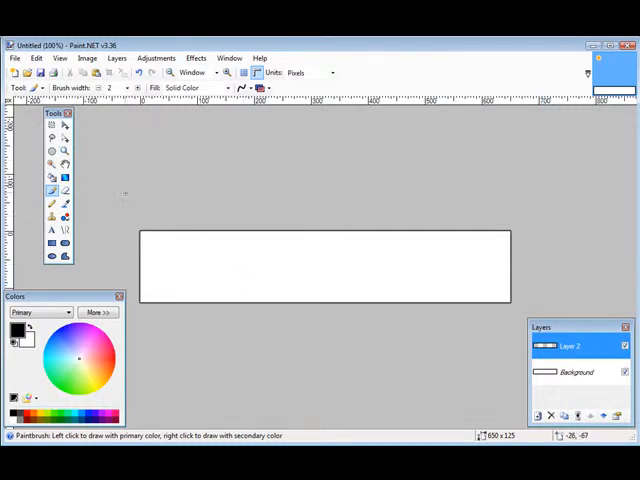
mouse_move(52, 190)
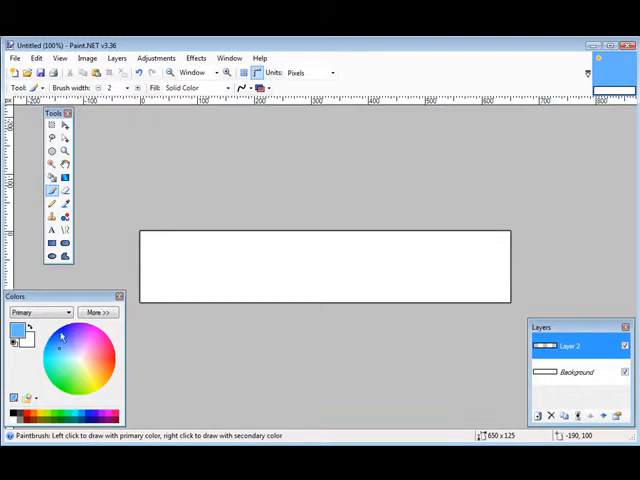
Step: Check the light blue in the colour settings and bucket-fill the new layer with it
left_click(98, 312)
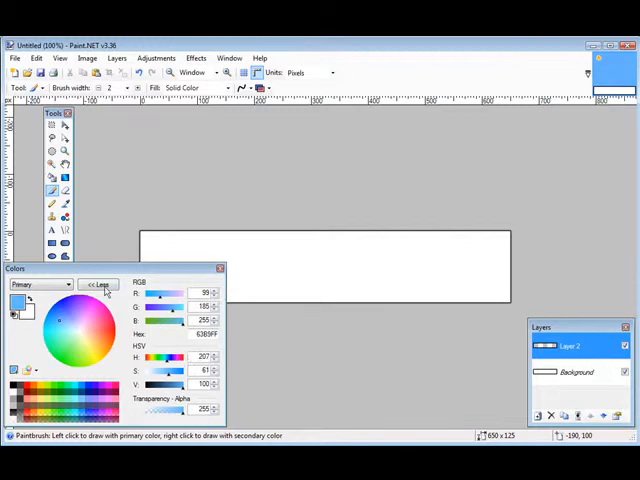
left_click(99, 284)
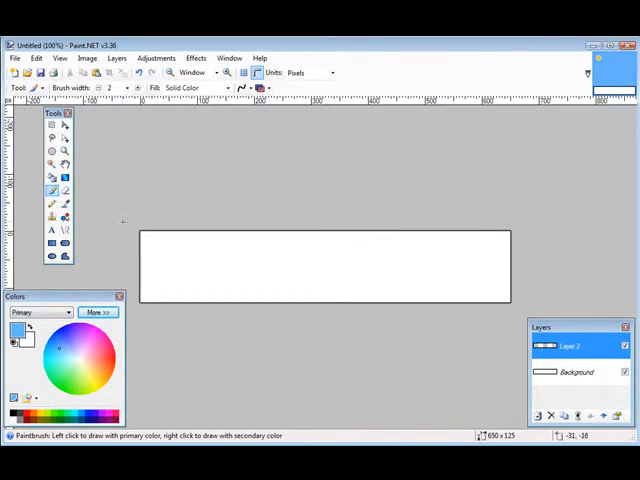
left_click(52, 177)
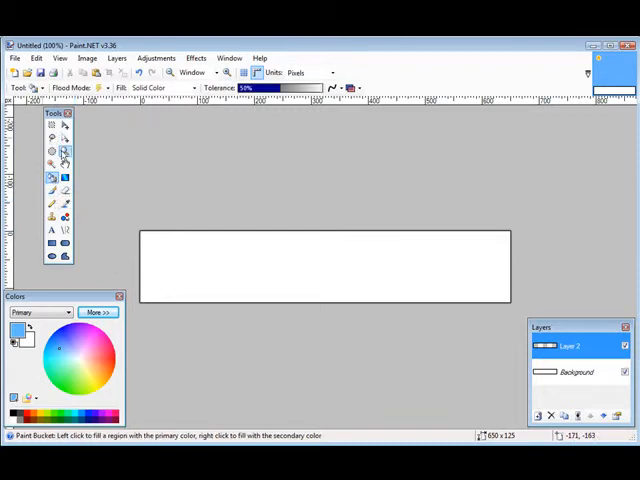
left_click(320, 267)
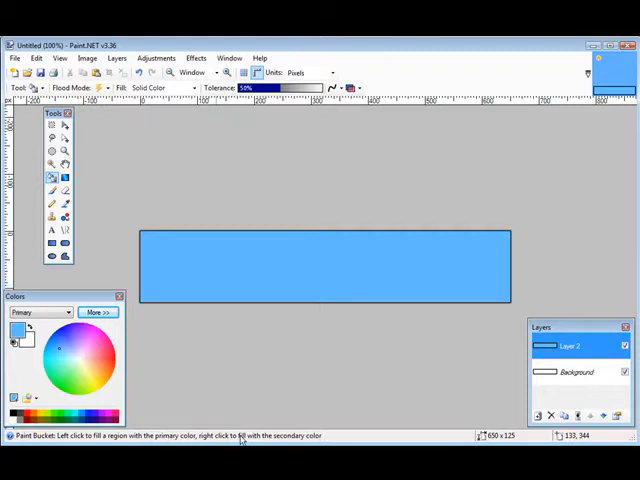
mouse_move(395, 415)
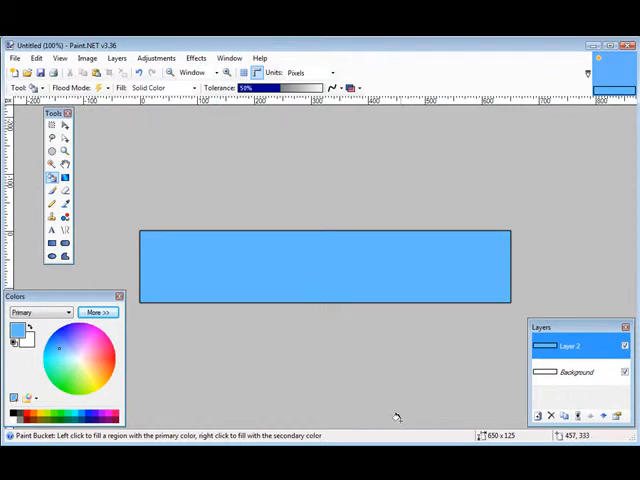
mouse_move(290, 283)
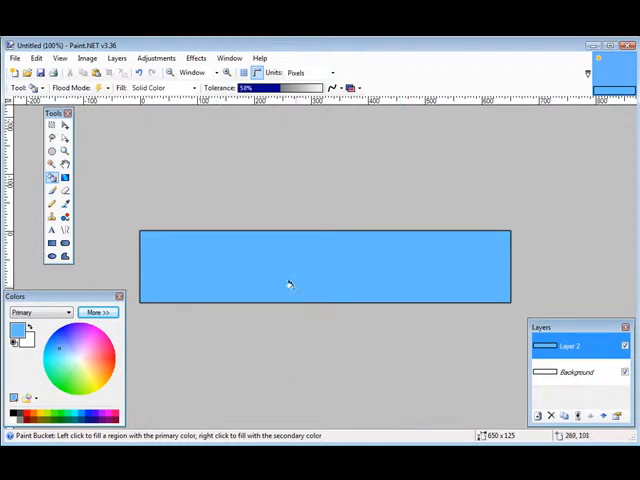
mouse_move(331, 363)
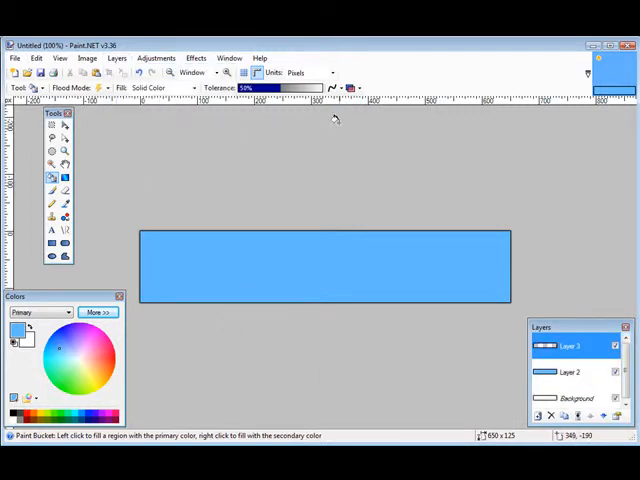
mouse_move(476, 165)
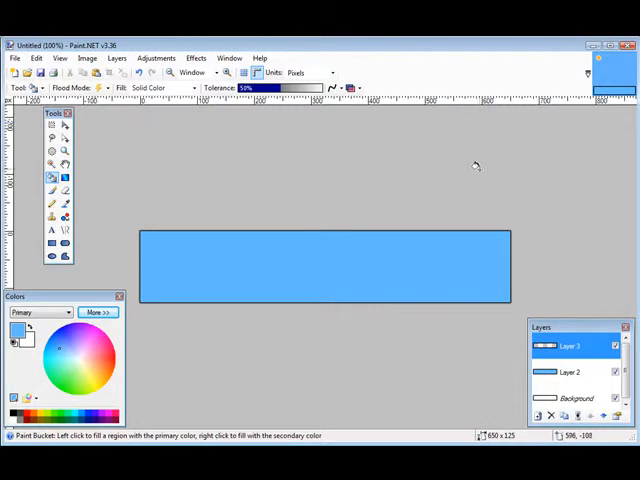
mouse_move(211, 247)
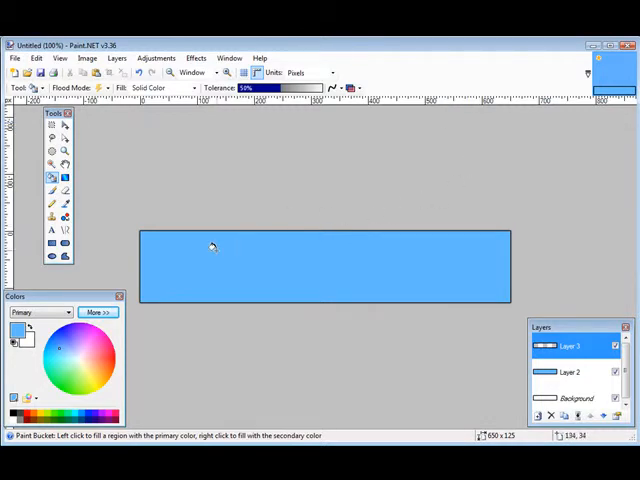
mouse_move(305, 192)
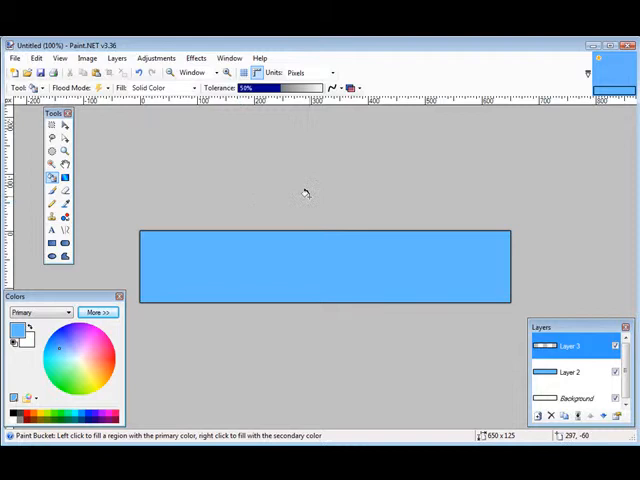
mouse_move(100, 178)
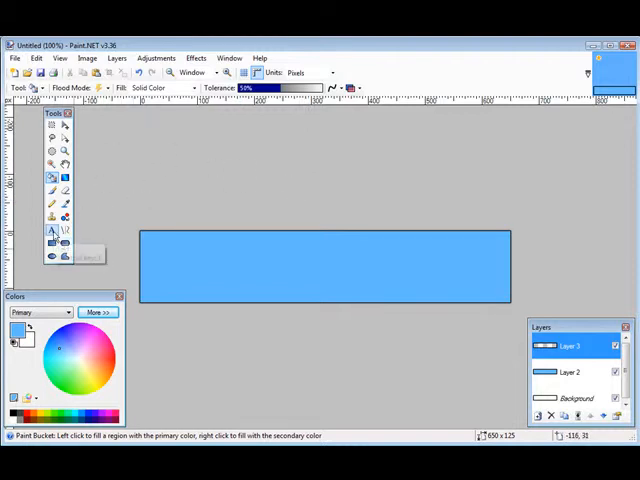
Step: Select the Text tool for writing white text on the third layer
left_click(51, 231)
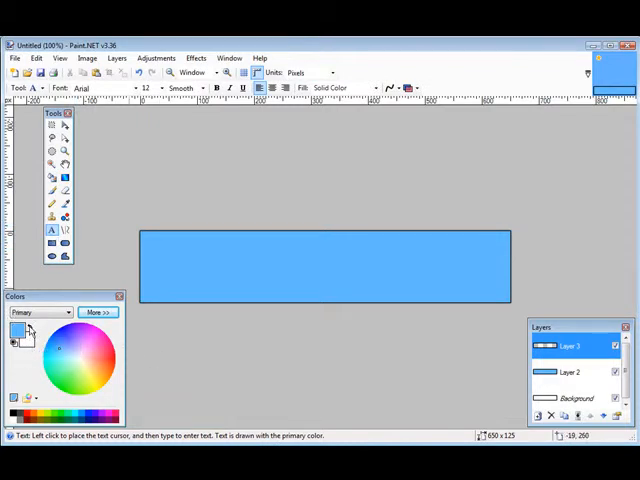
mouse_move(30, 338)
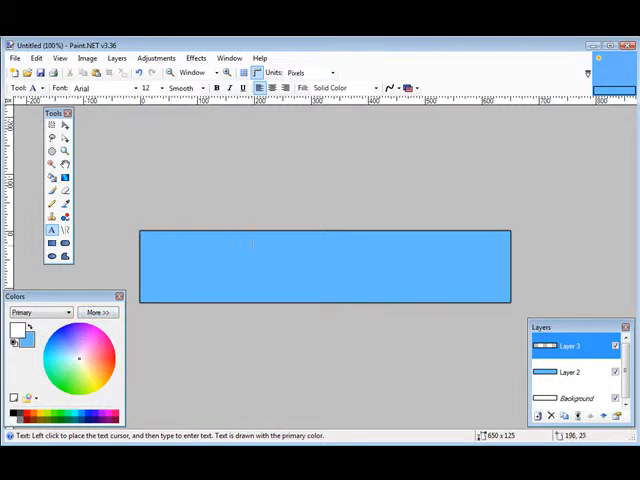
Step: Type the 'A sample banner' title near the top in 16 pt Bookman Old Style
left_click(285, 247)
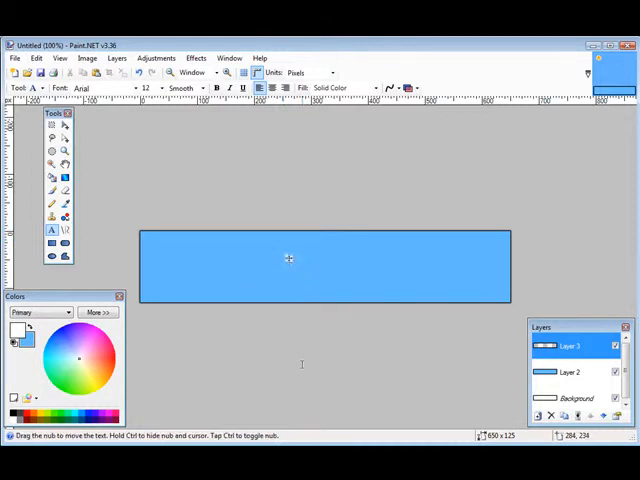
type("A sample banner")
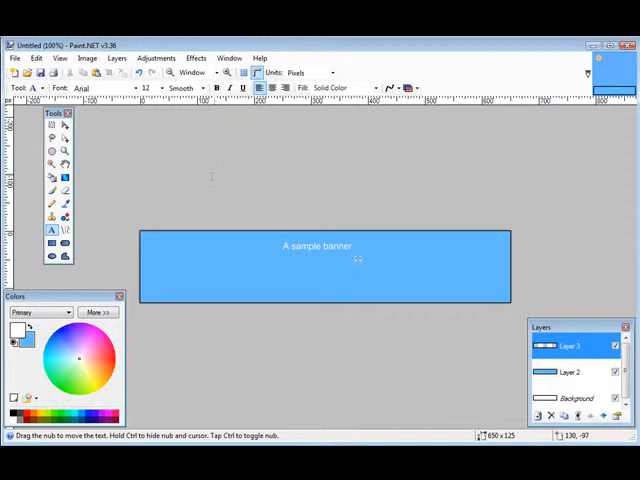
left_click(217, 88)
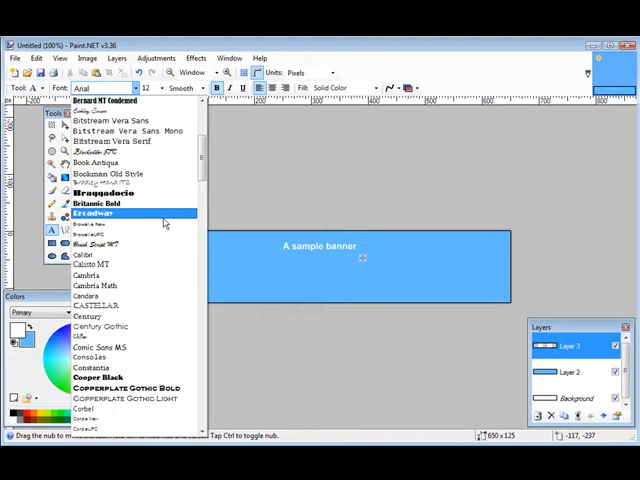
left_click(107, 173)
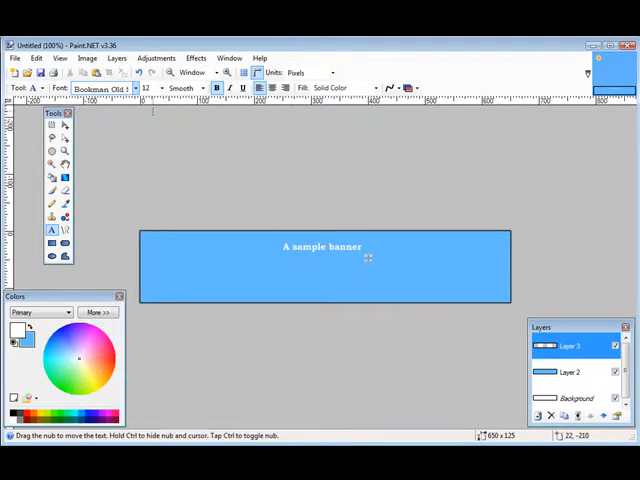
left_click(160, 88)
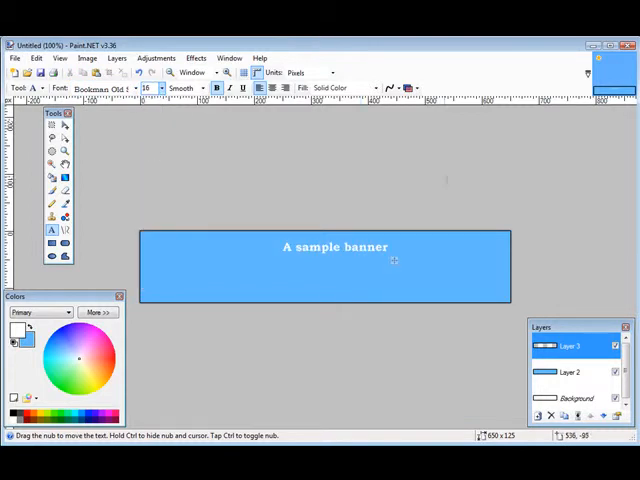
mouse_move(35, 270)
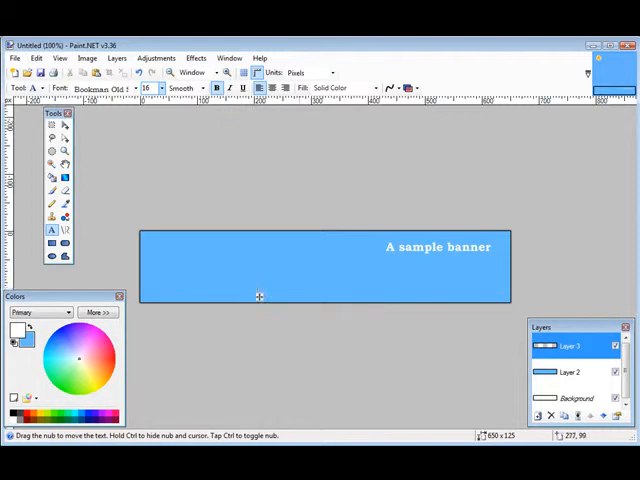
mouse_move(253, 377)
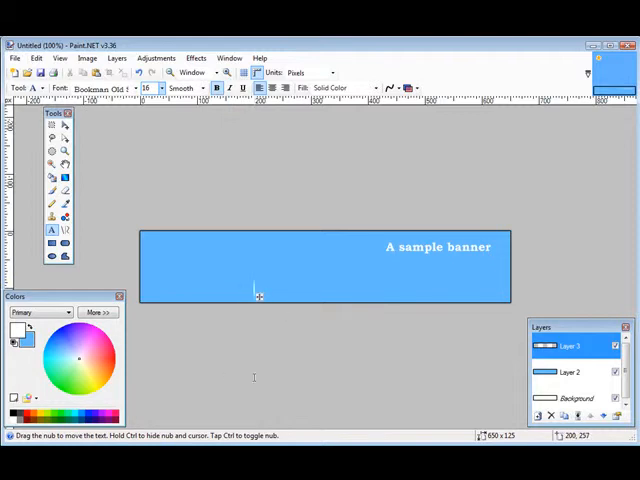
Step: Type 'Simple instruction' at size 10 and drag it beneath the title on the right
type("B")
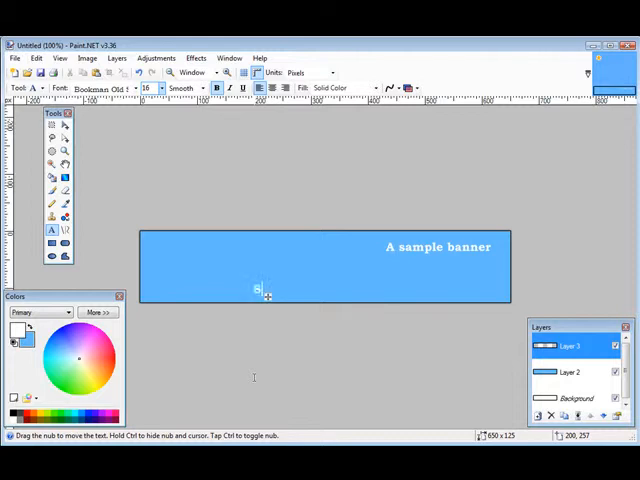
type("imple")
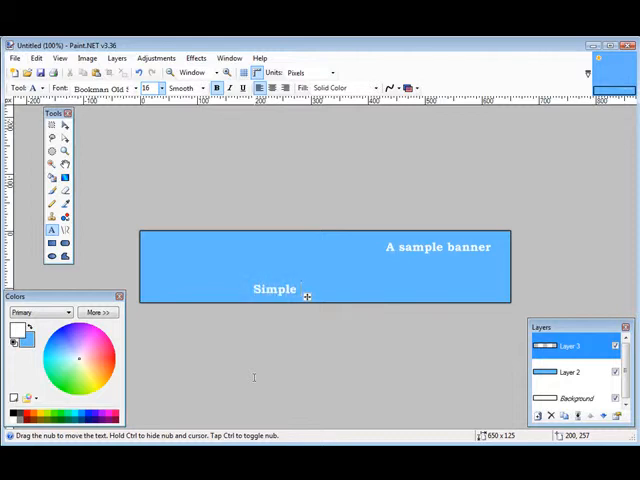
type("instruc")
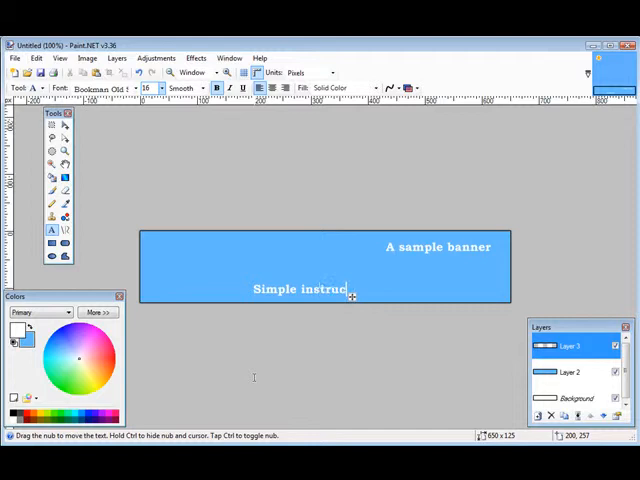
type("tion")
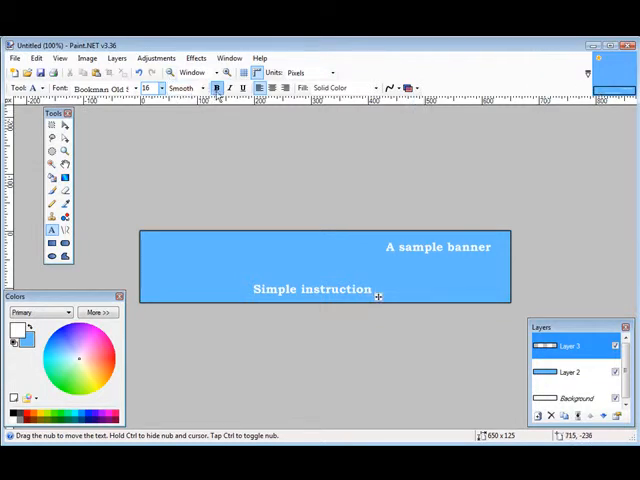
left_click(161, 88)
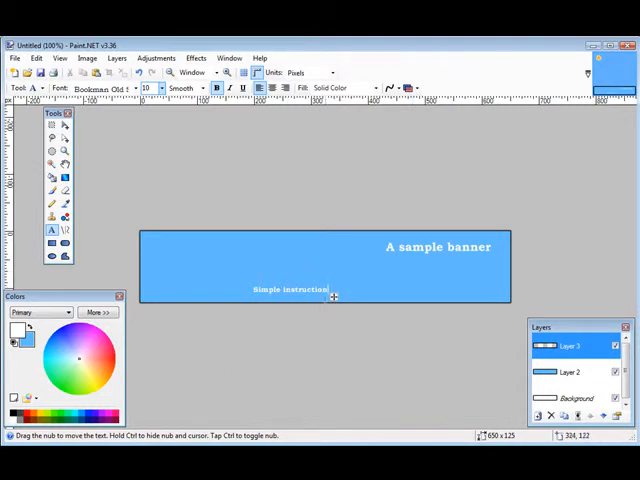
left_click_drag(333, 297, 490, 303)
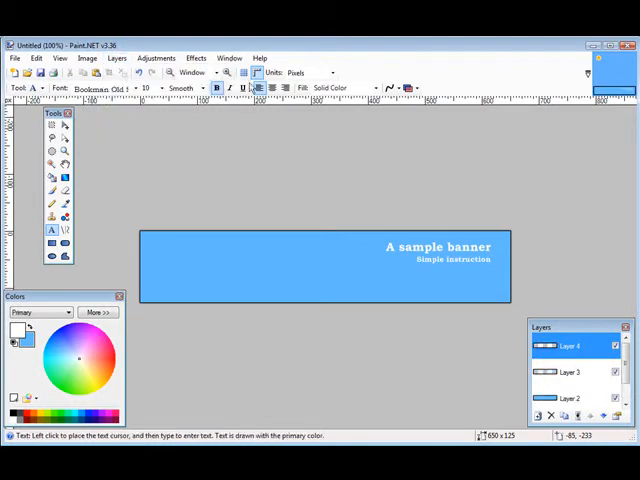
mouse_move(347, 380)
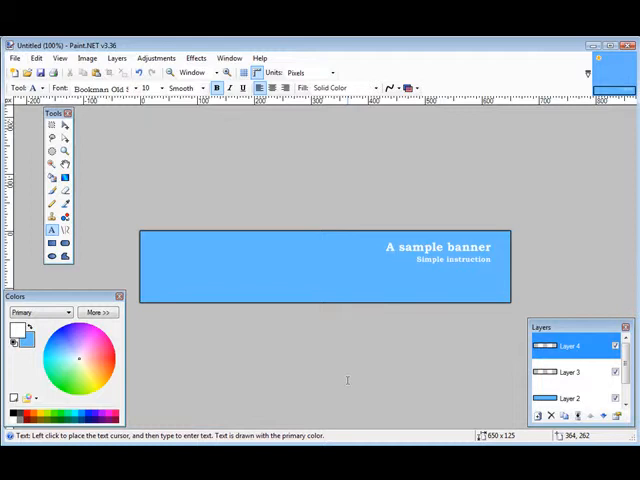
mouse_move(327, 356)
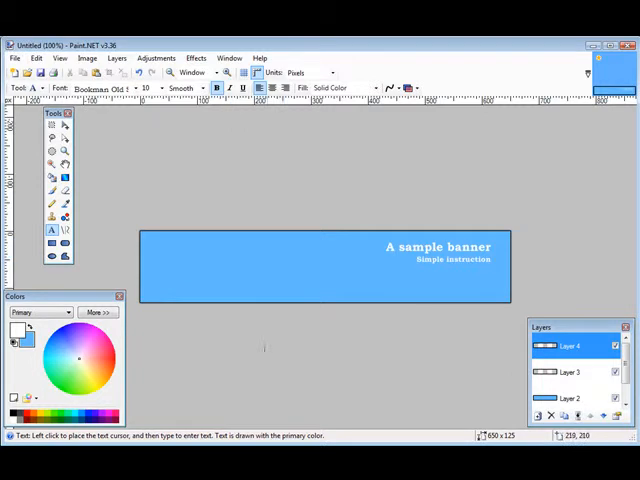
mouse_move(265, 347)
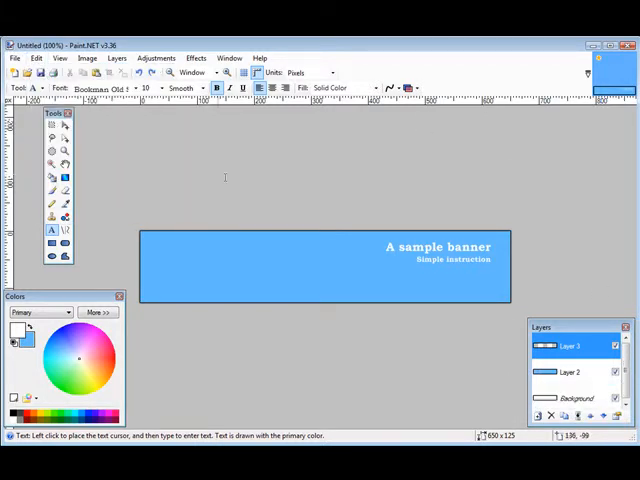
Step: Browse the Layers menu without choosing anything, then bring up the File menu
left_click(117, 57)
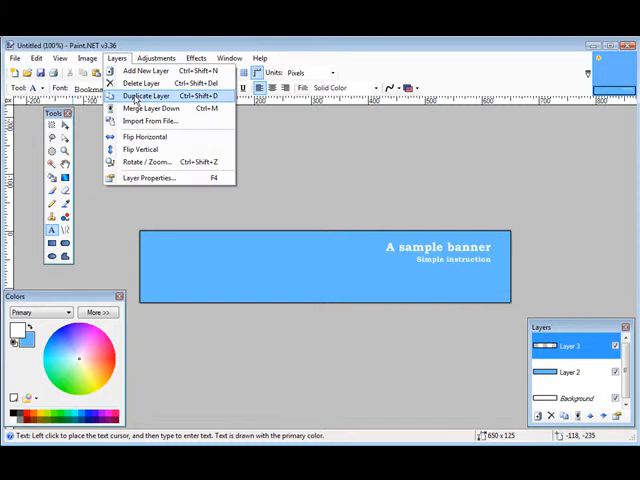
mouse_move(148, 121)
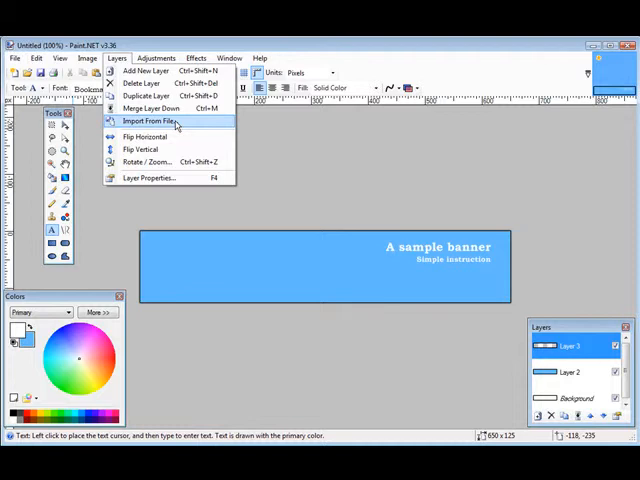
mouse_move(195, 125)
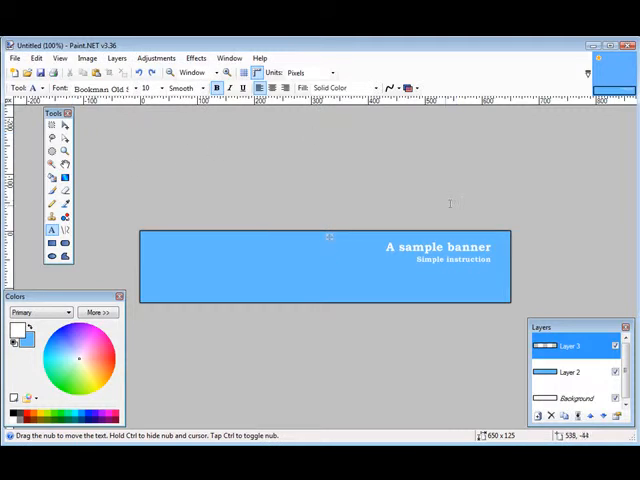
mouse_move(295, 217)
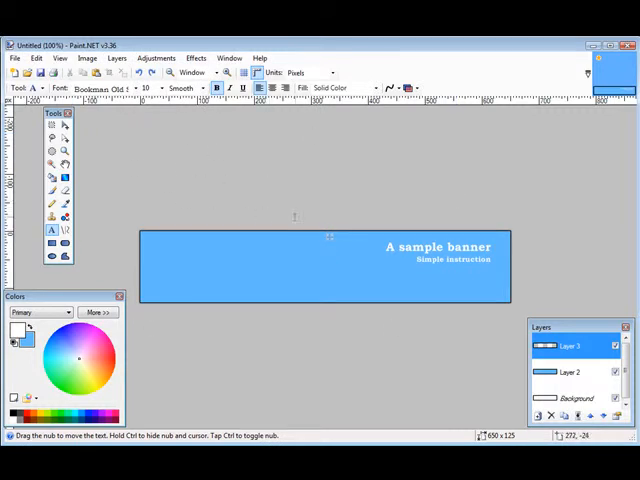
mouse_move(268, 200)
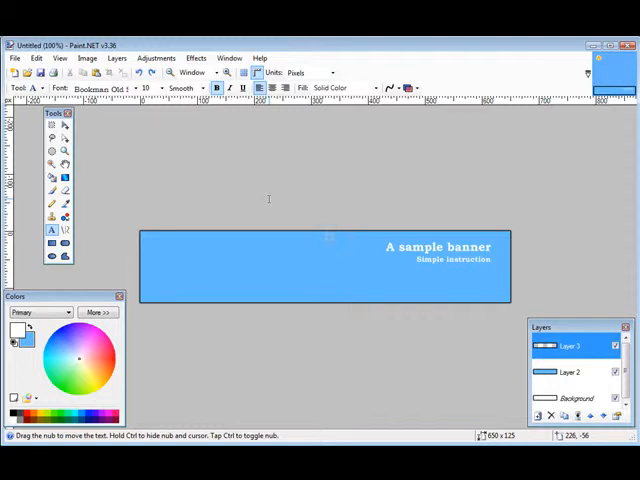
left_click(15, 57)
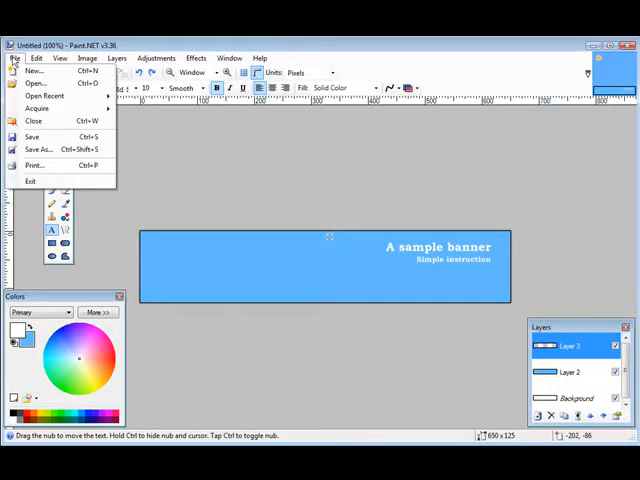
Step: Open cover-200.jpg from the site\images\jpeg folder
left_click(37, 83)
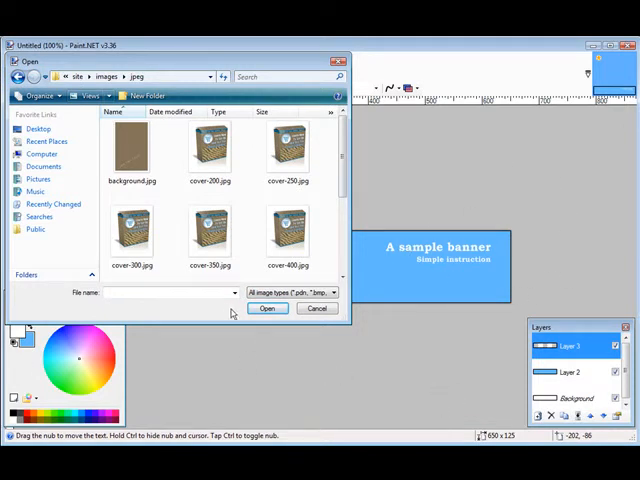
left_click(210, 230)
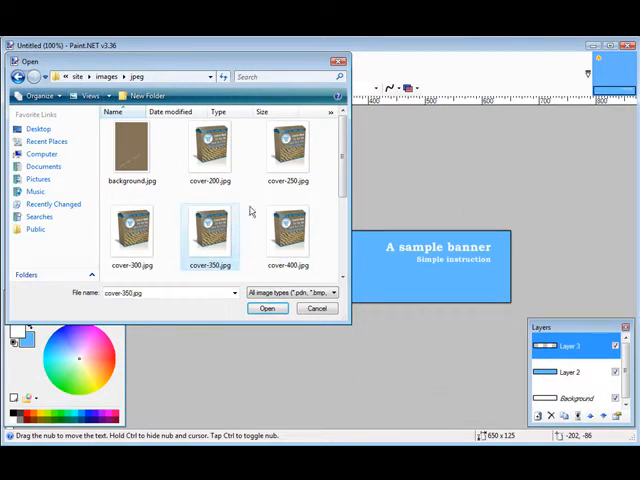
left_click(266, 308)
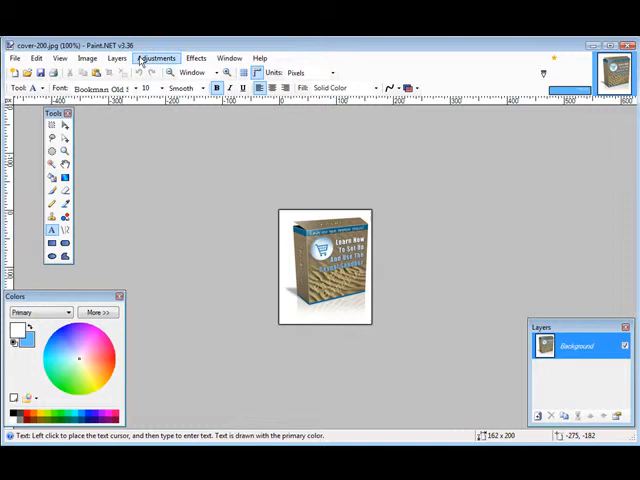
mouse_move(119, 57)
type("125")
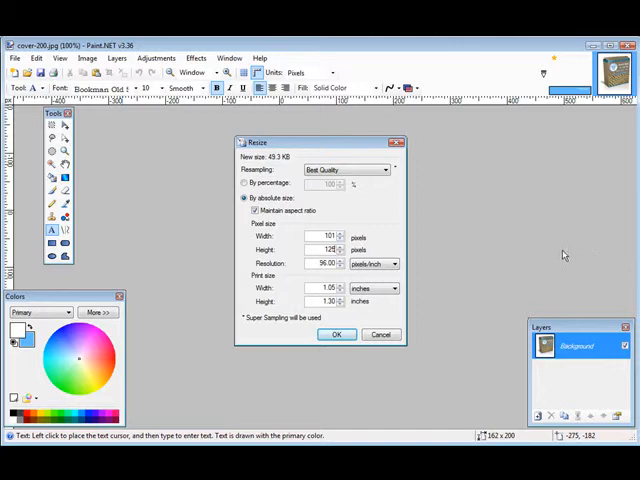
Step: Resize the cover image to 101 × 125 pixels, keeping its aspect ratio
left_click(337, 334)
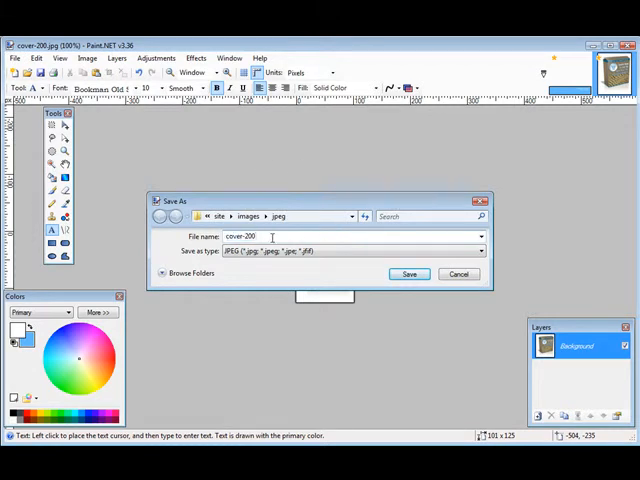
Step: Save the resized cover as cover-20011.jpg at JPEG quality 95
type("11")
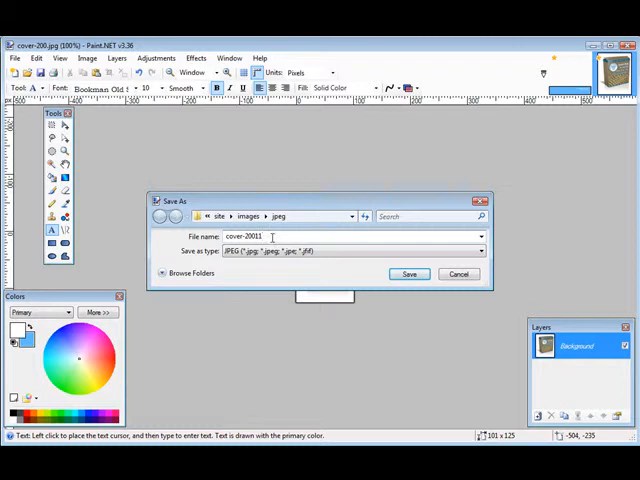
left_click(408, 274)
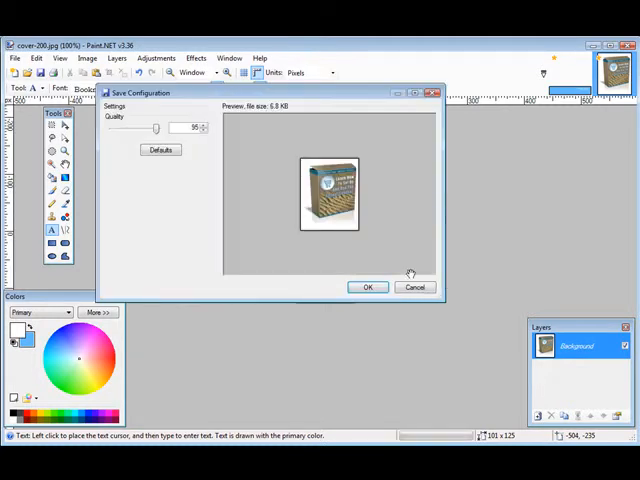
left_click(367, 287)
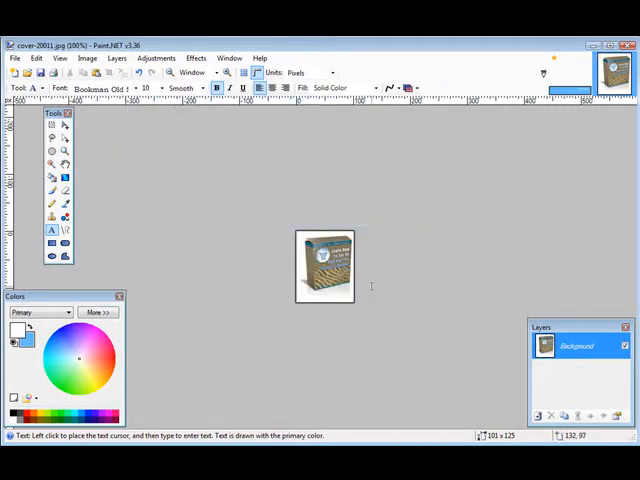
mouse_move(310, 155)
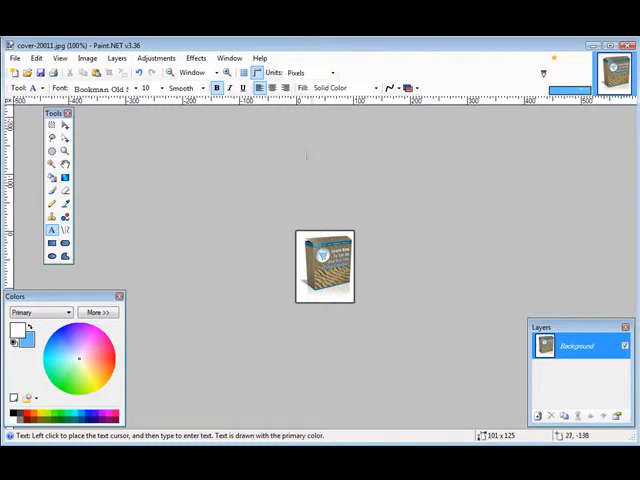
mouse_move(505, 80)
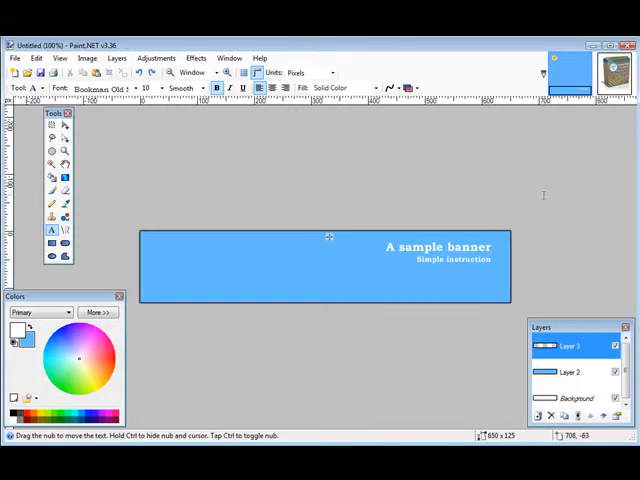
mouse_move(117, 57)
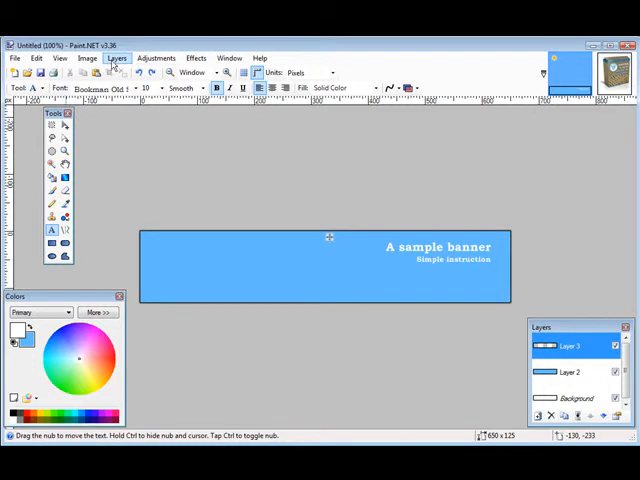
Step: Import the e-book cover JPEG from images/jpeg as a new layer at the banner's left
left_click(117, 57)
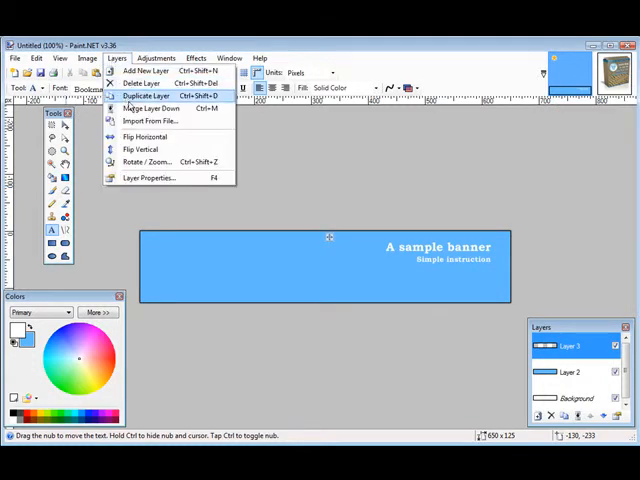
left_click(150, 121)
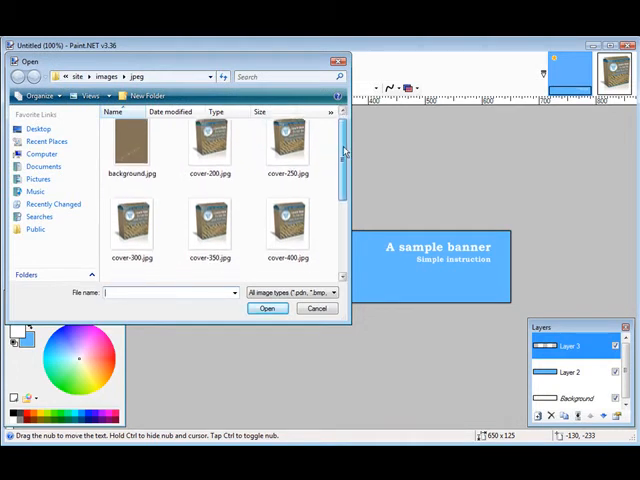
scroll("down", 3)
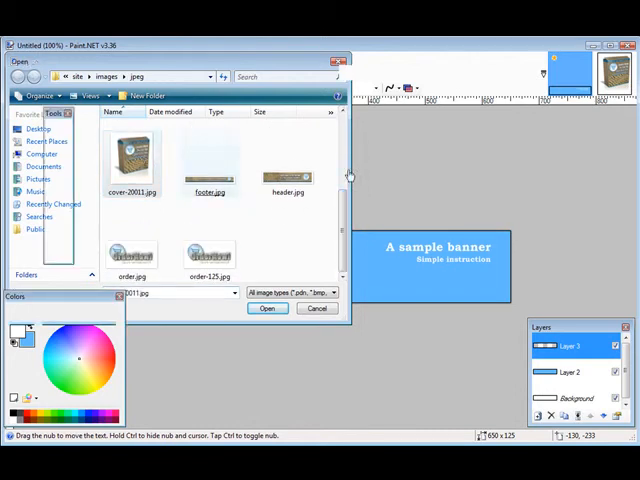
left_click(267, 308)
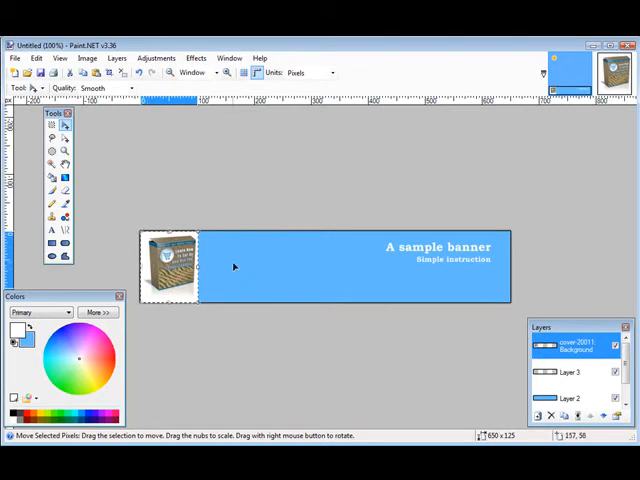
mouse_move(297, 240)
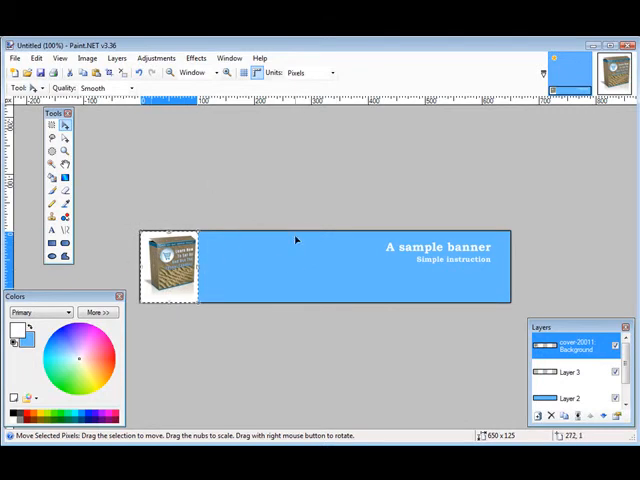
mouse_move(284, 258)
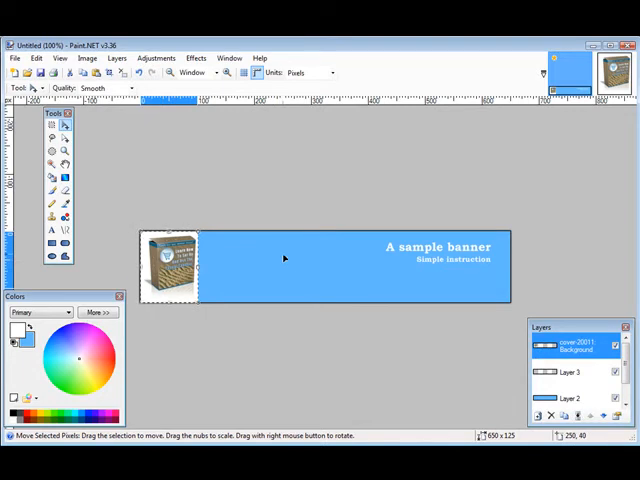
mouse_move(336, 289)
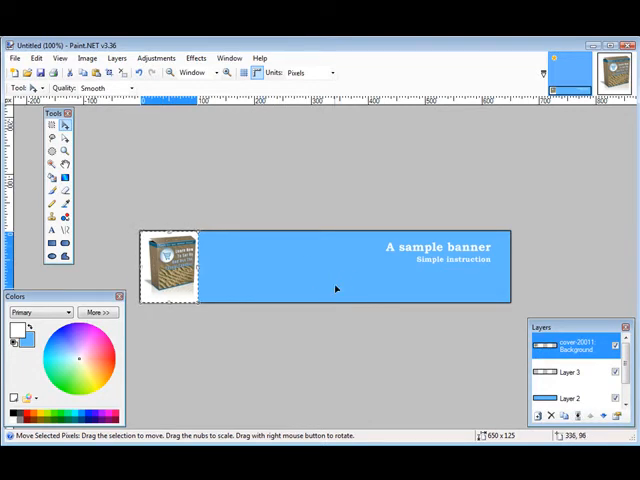
mouse_move(80, 165)
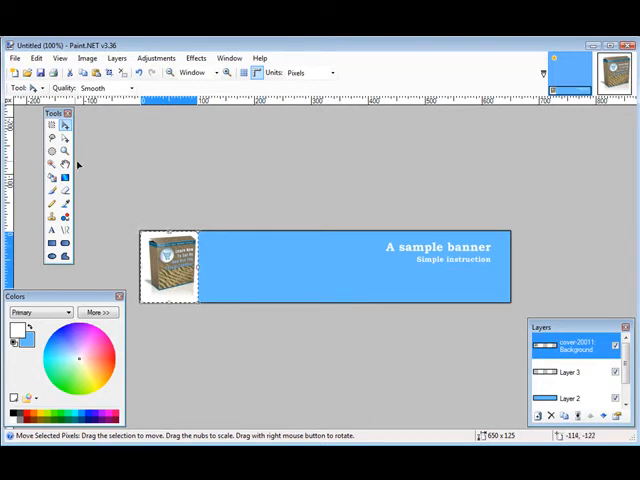
mouse_move(63, 202)
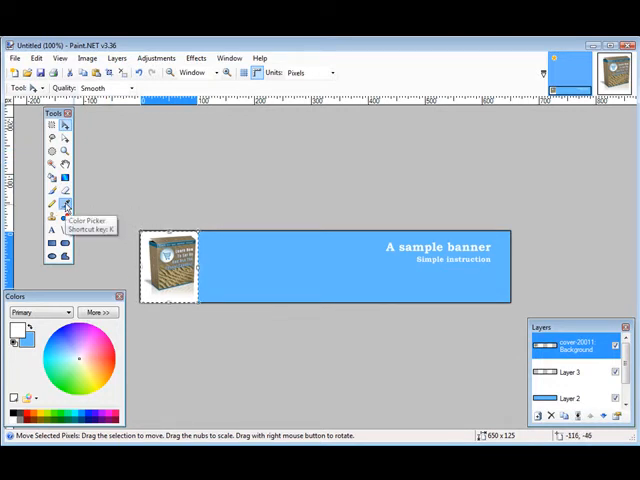
Step: Sample the banner's light blue from Layer 2 with the Color Picker
left_click(55, 203)
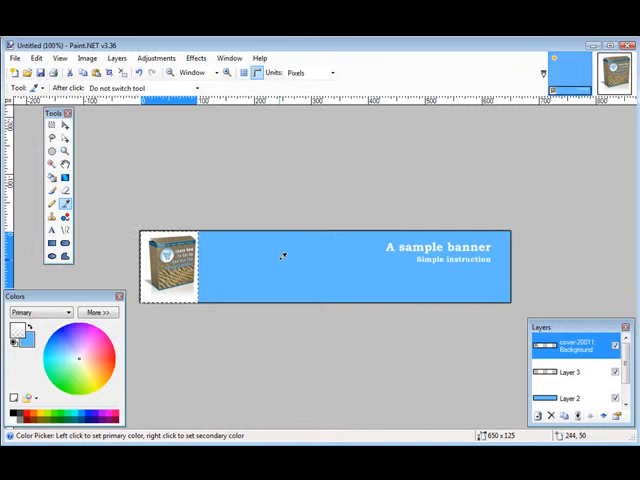
mouse_move(318, 251)
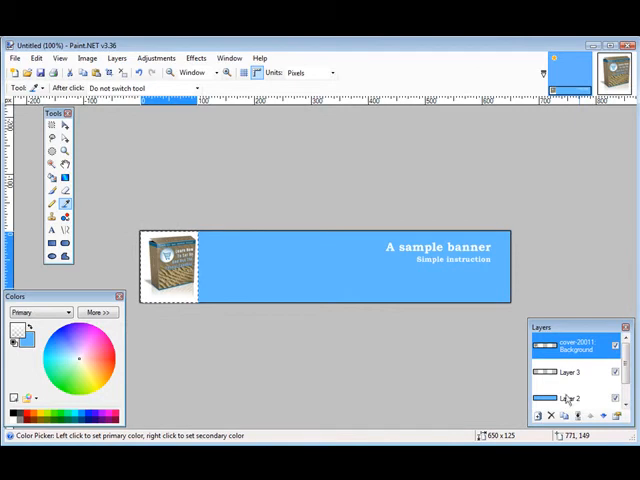
left_click(575, 397)
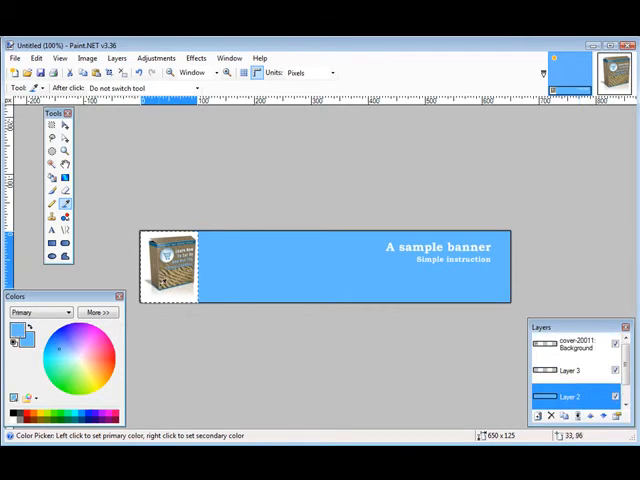
left_click(575, 345)
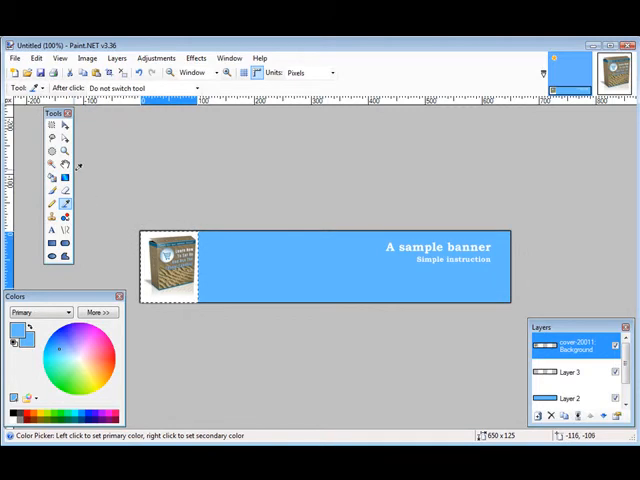
mouse_move(50, 165)
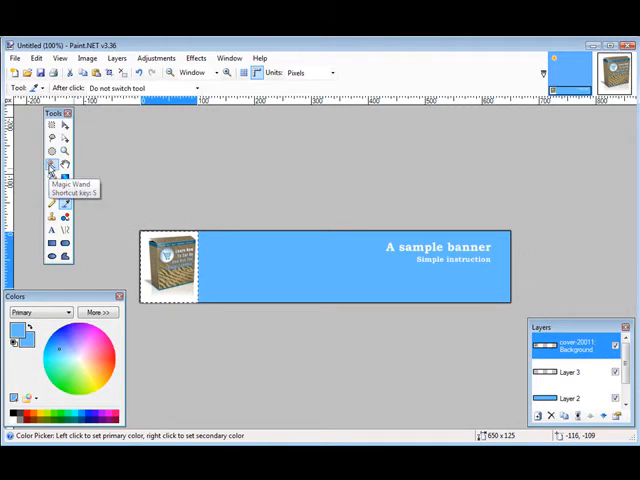
Step: Select the white area surrounding the cover image with the Magic Wand
left_click(51, 164)
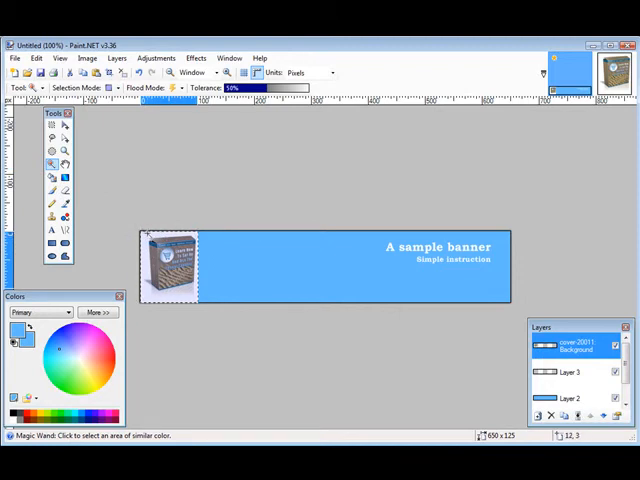
left_click(170, 265)
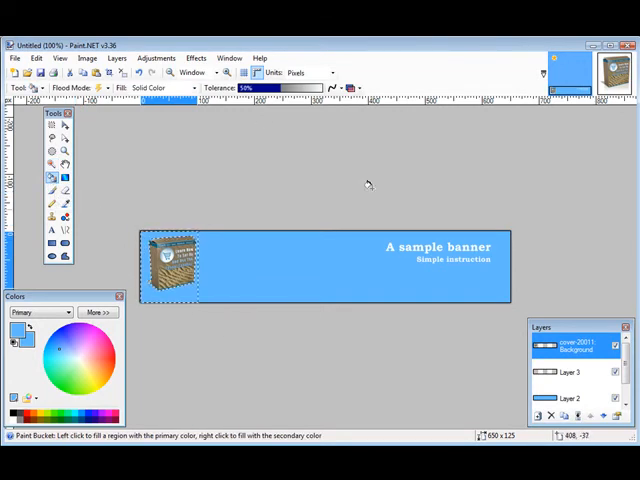
mouse_move(240, 328)
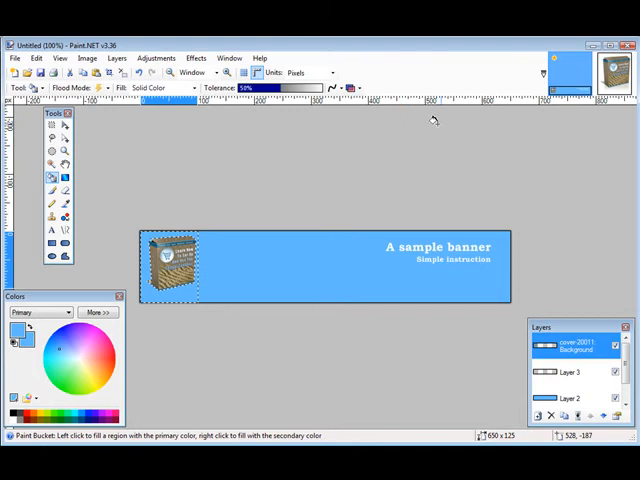
mouse_move(474, 141)
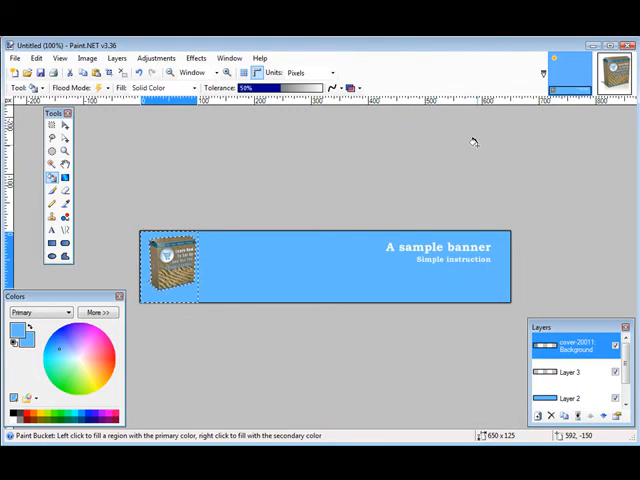
mouse_move(348, 190)
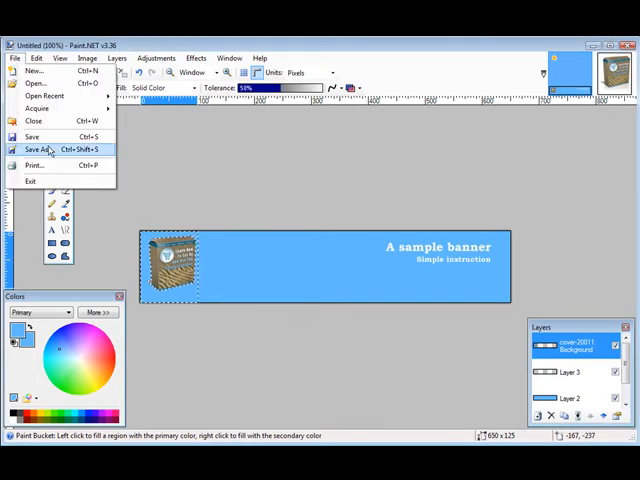
Step: Save as 'banner' in JPEG format at quality 95, flattening the layers
left_click(40, 148)
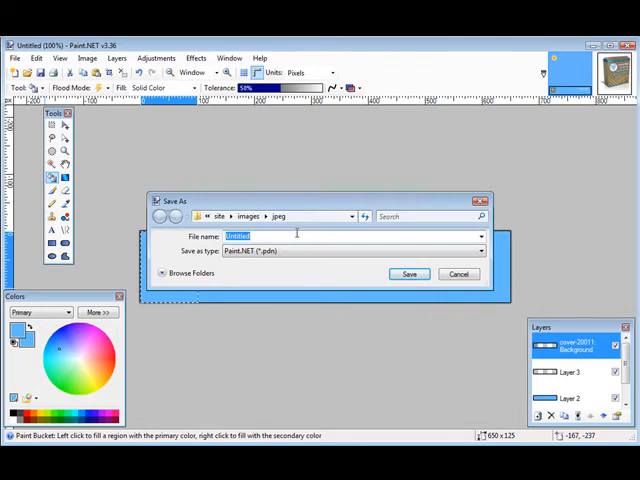
type("banner")
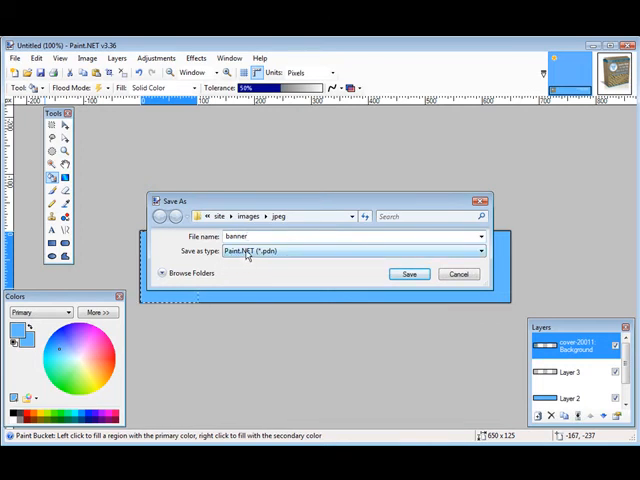
mouse_move(298, 258)
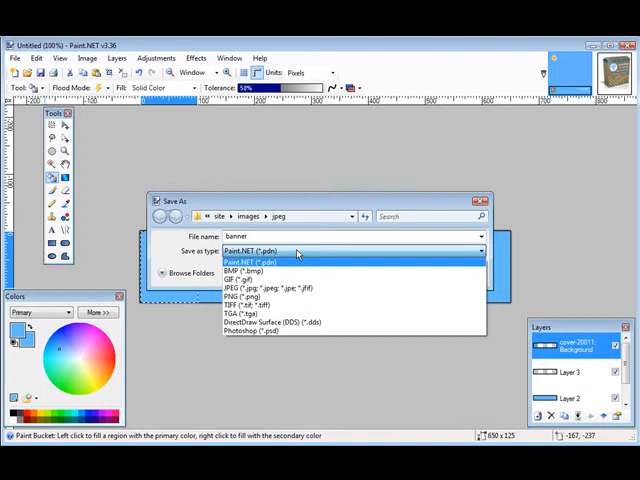
left_click(265, 276)
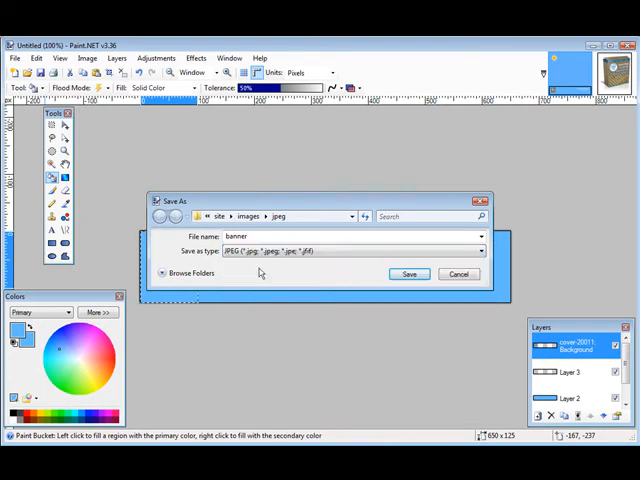
left_click(408, 274)
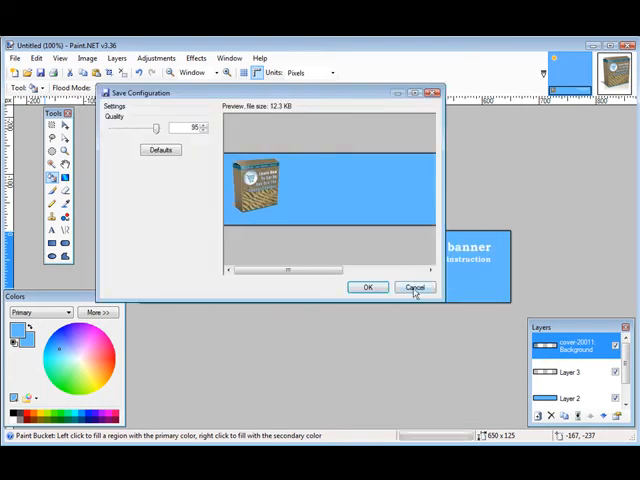
mouse_move(258, 222)
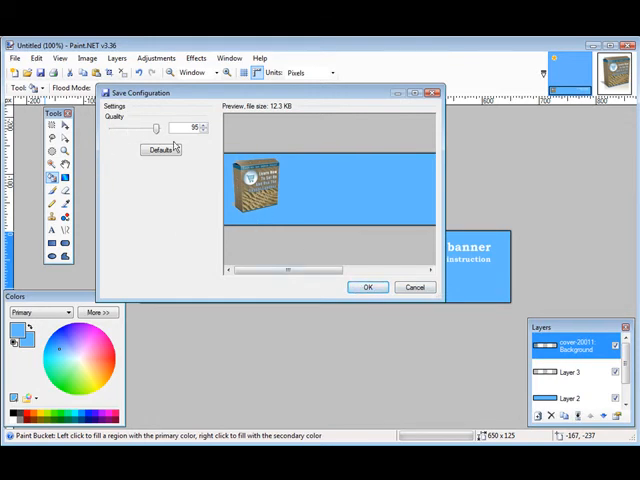
left_click(367, 287)
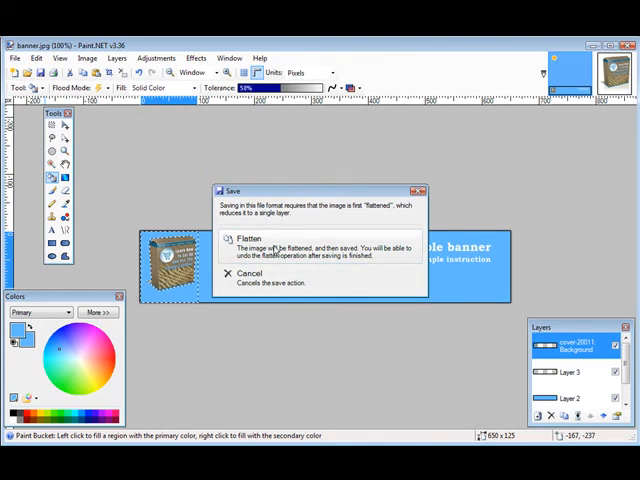
left_click(248, 238)
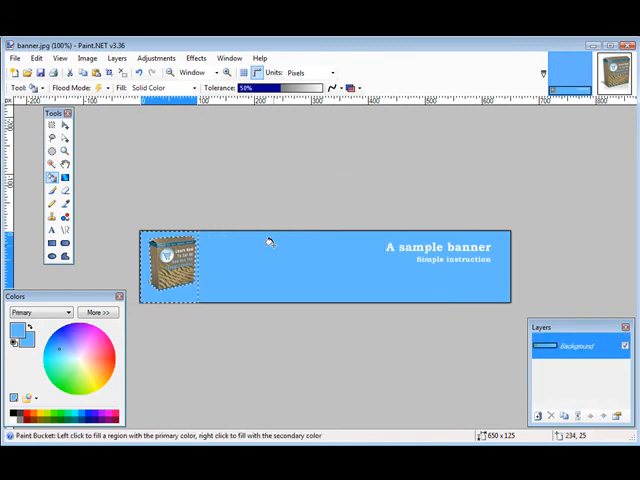
mouse_move(307, 357)
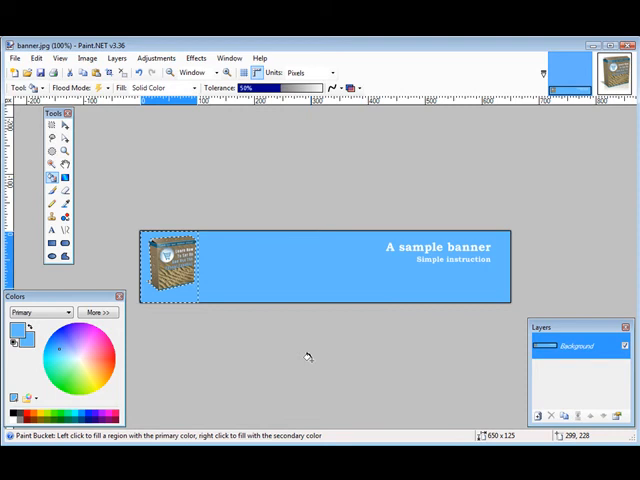
mouse_move(305, 348)
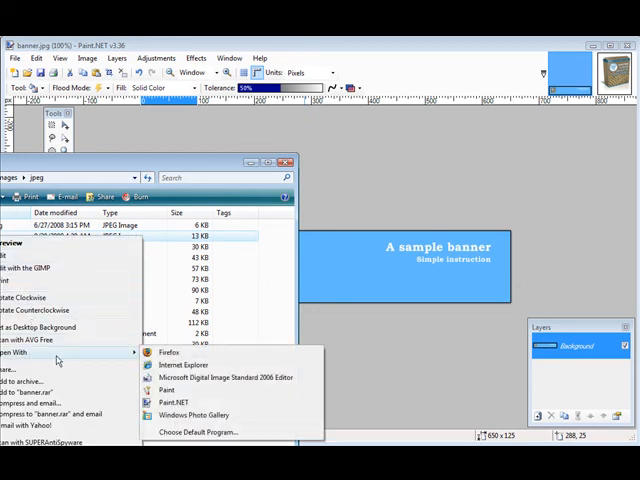
Step: Open banner.jpg with Firefox to view the finished banner
left_click(169, 352)
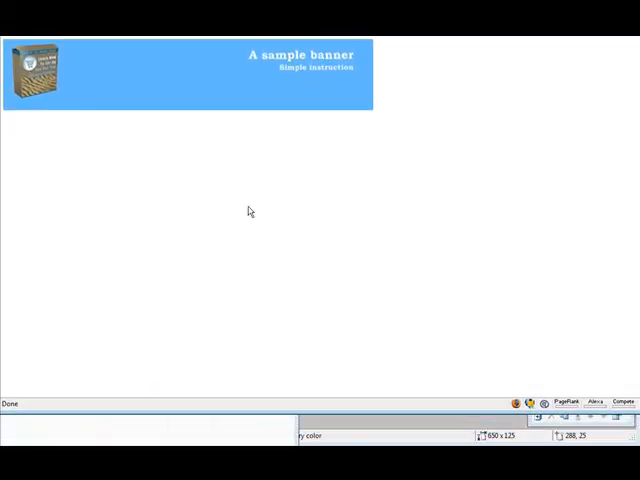
mouse_move(388, 248)
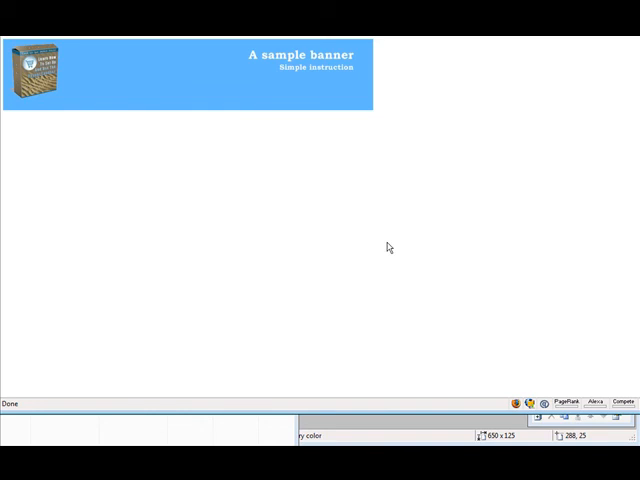